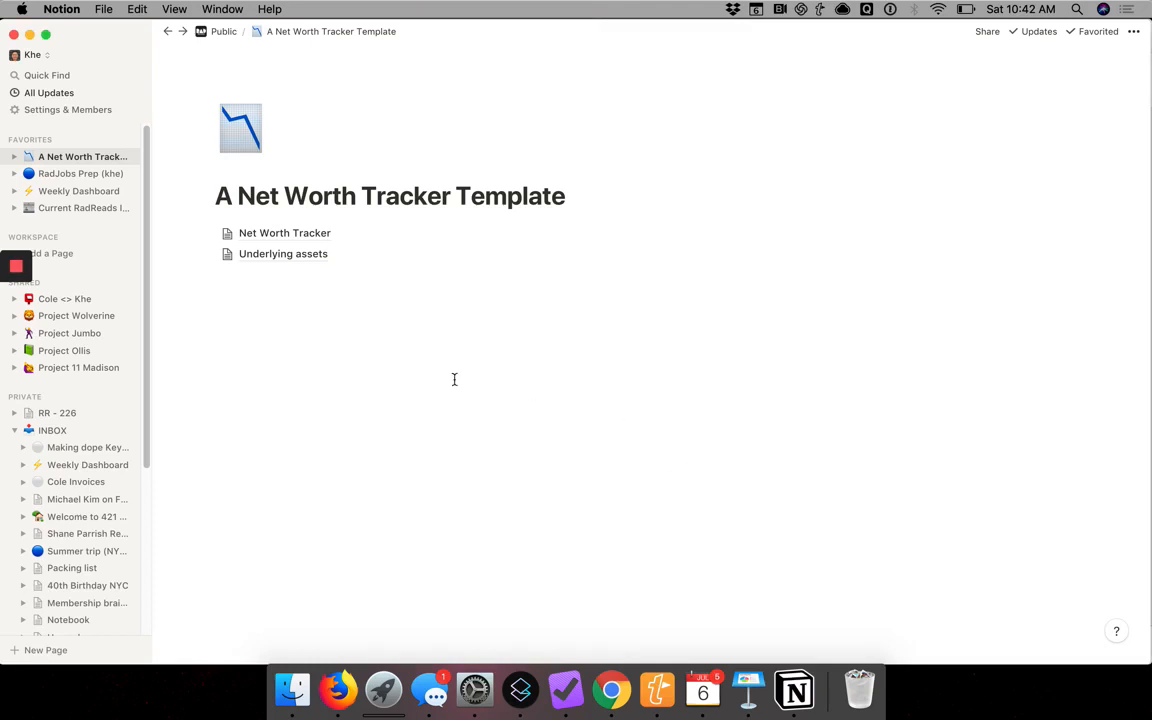
{"action": "mouse_move", "coordinate": [372, 212]}
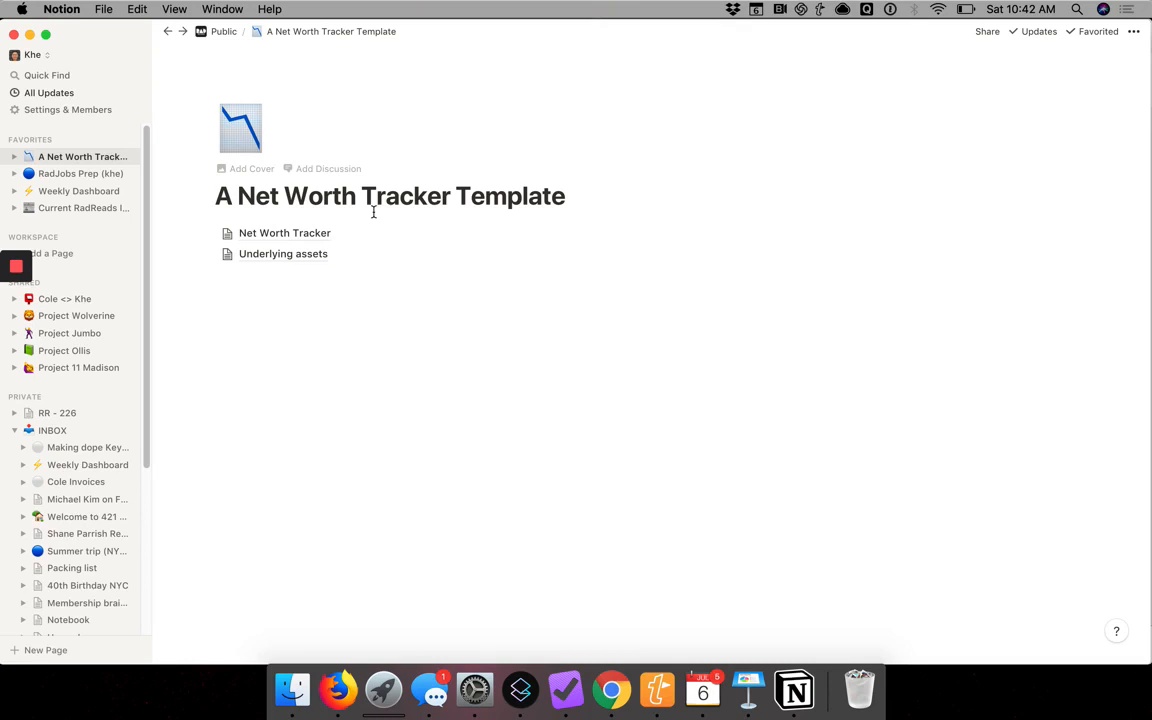
{"action": "mouse_move", "coordinate": [320, 218]}
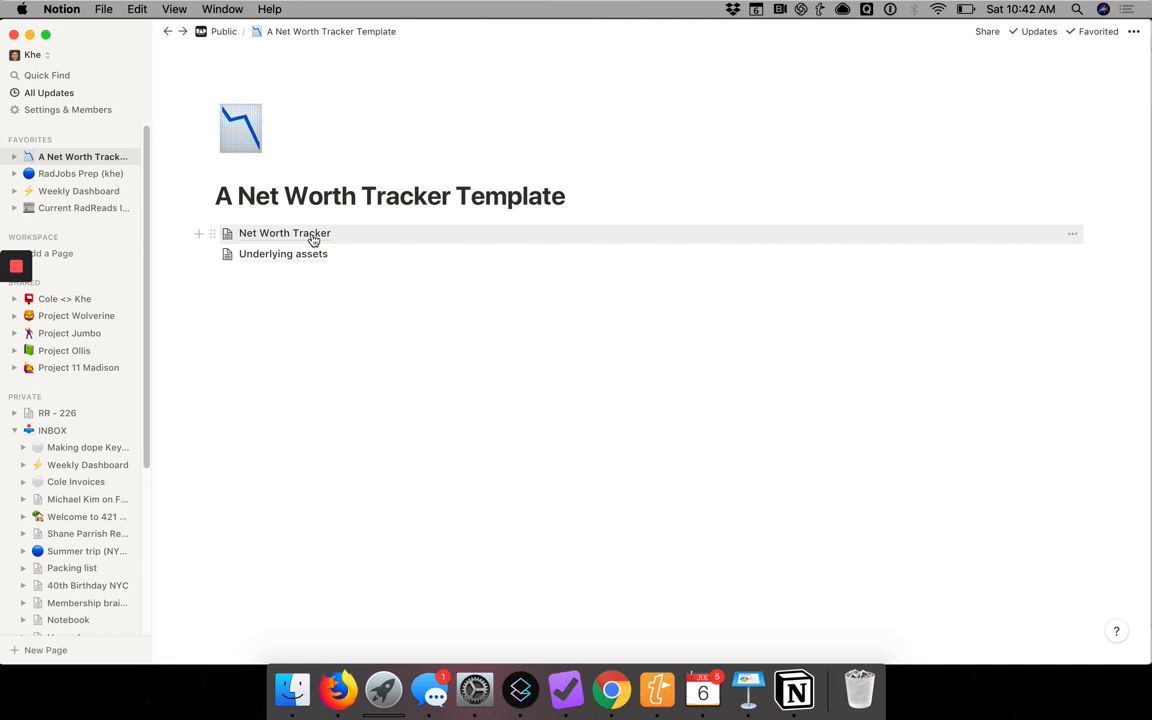
- Add a new column named Max Loss (dollars) at the end of the Net Worth Tracker table
{"action": "left_click", "coordinate": [284, 232]}
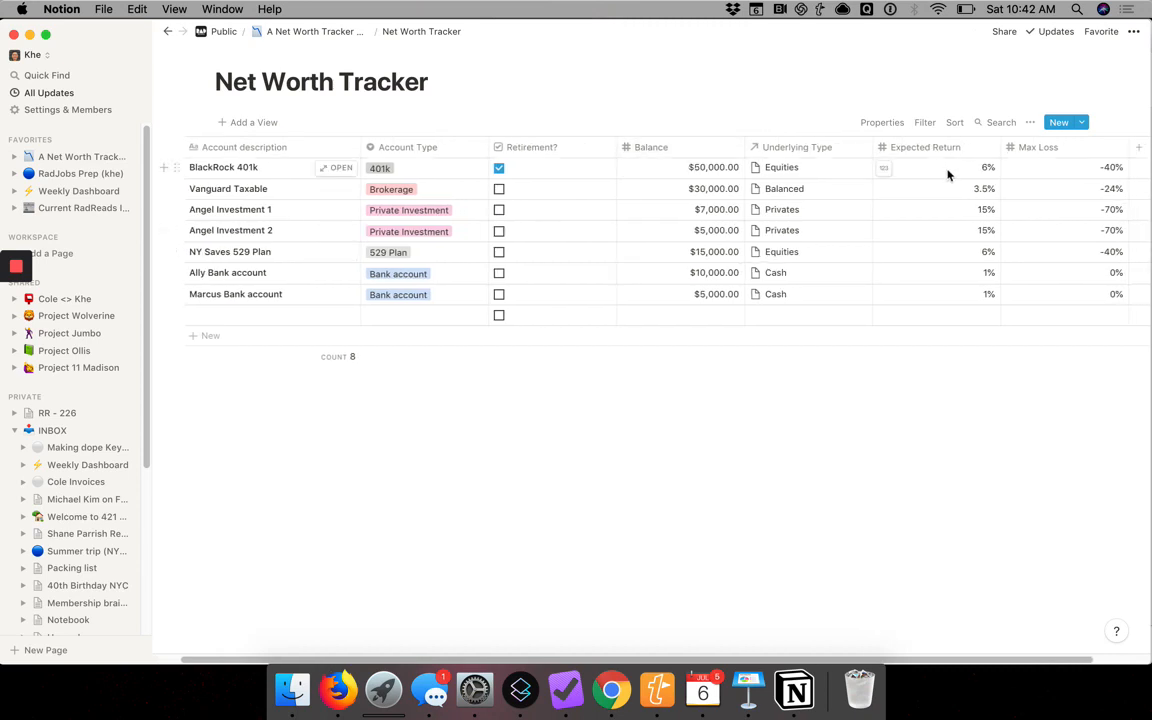
{"action": "scroll", "scroll_direction": "right", "scroll_amount": 3}
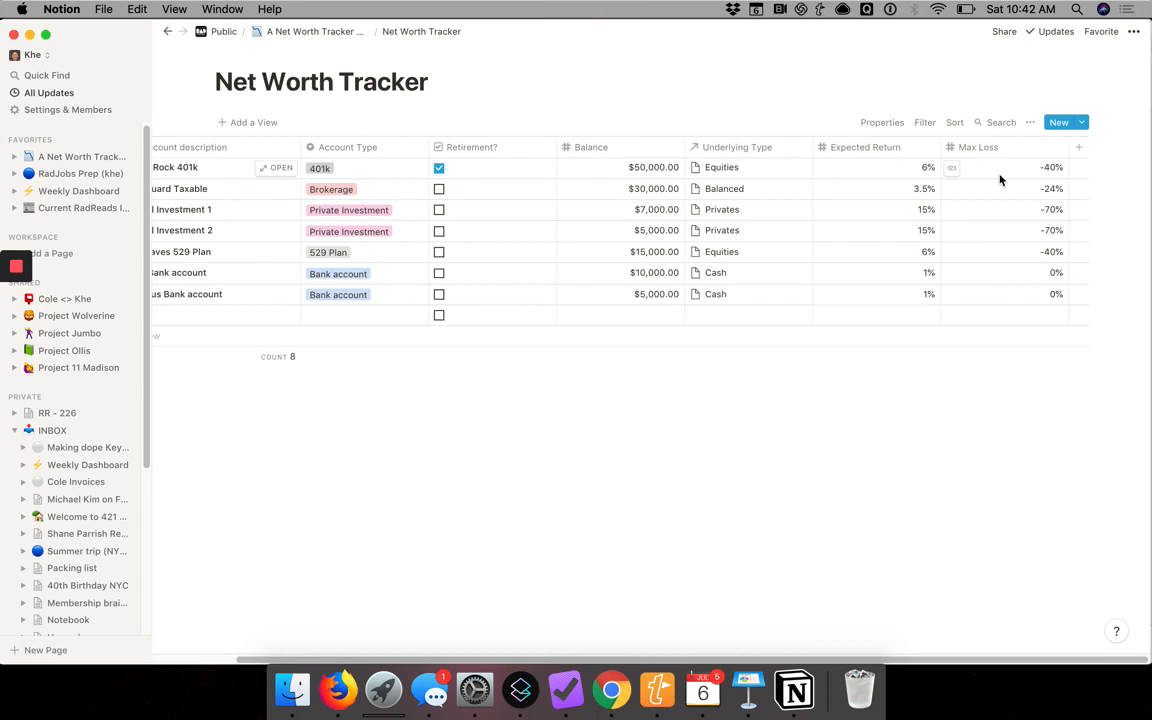
{"action": "mouse_move", "coordinate": [1110, 188]}
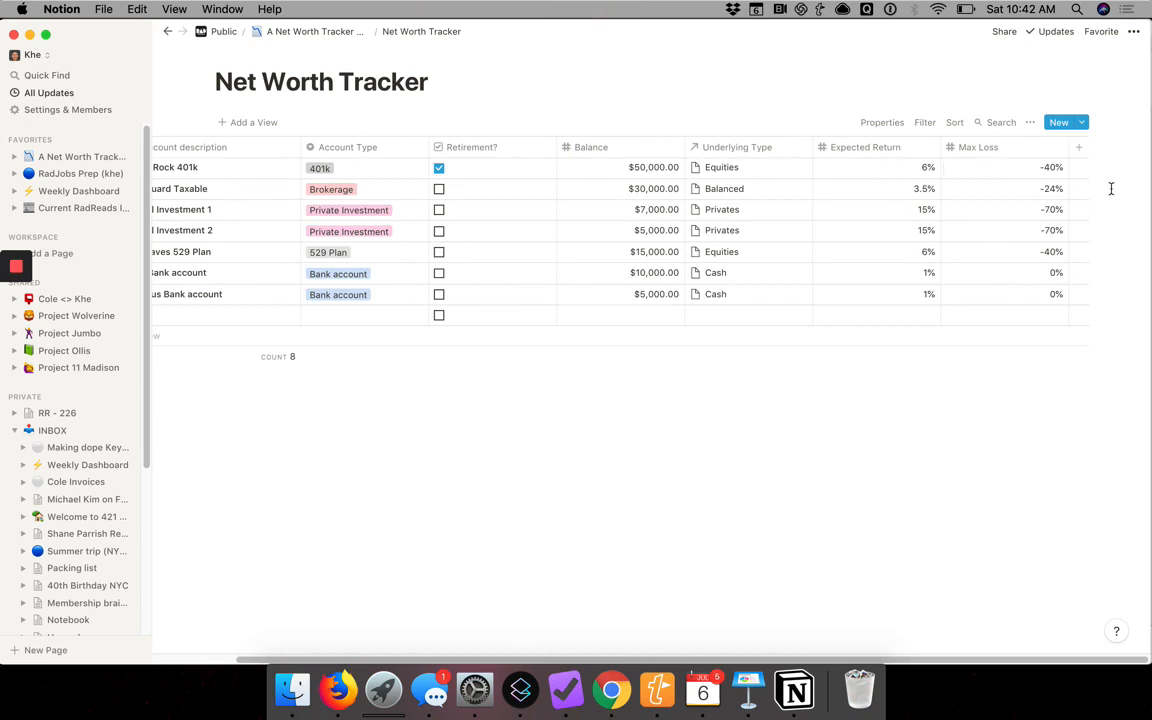
{"action": "mouse_move", "coordinate": [1094, 156]}
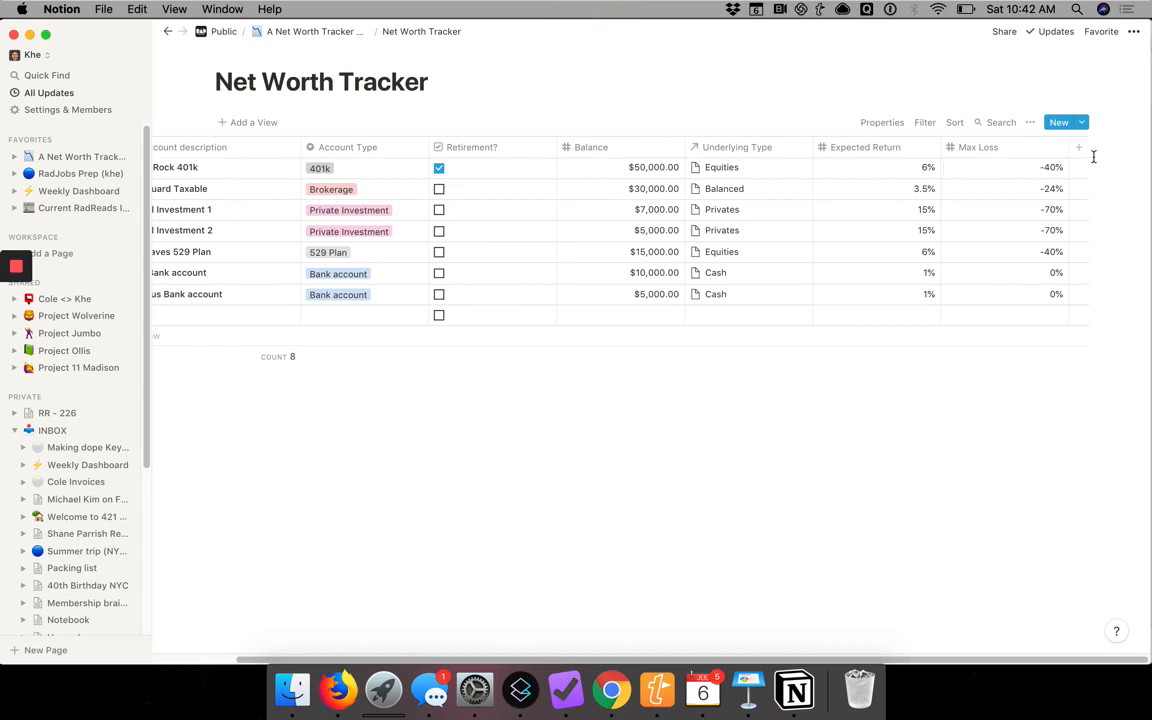
{"action": "left_click", "coordinate": [1080, 148]}
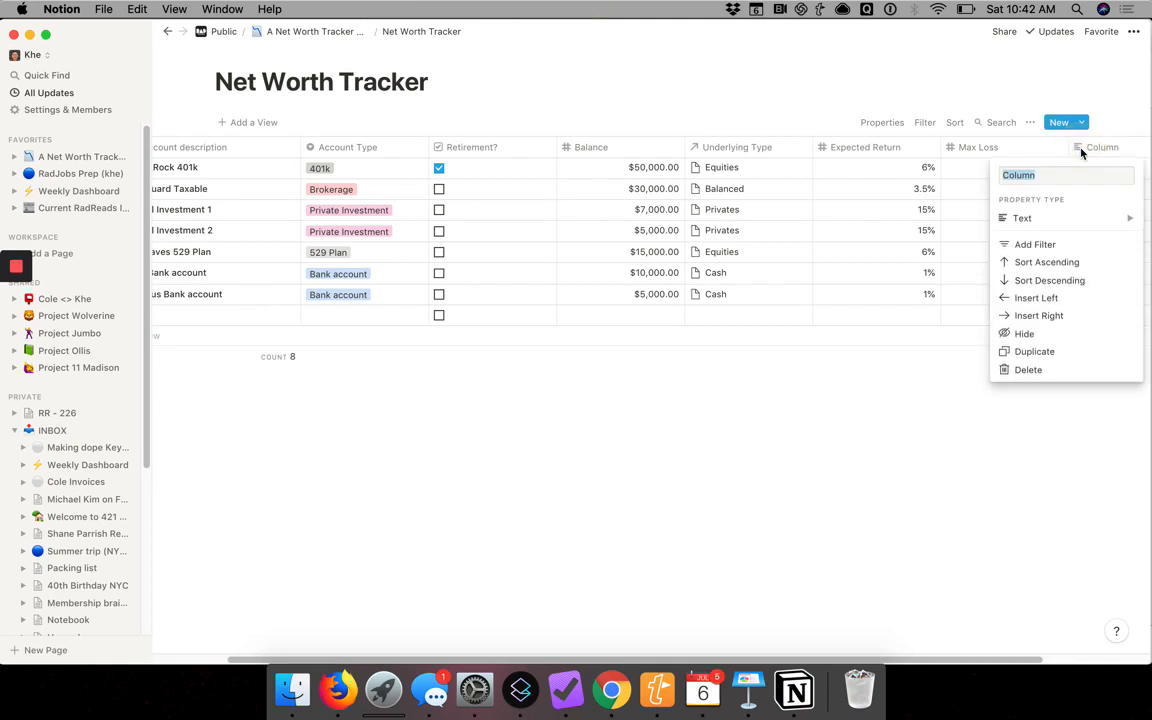
{"action": "type", "text": "Max Loss (dolla"}
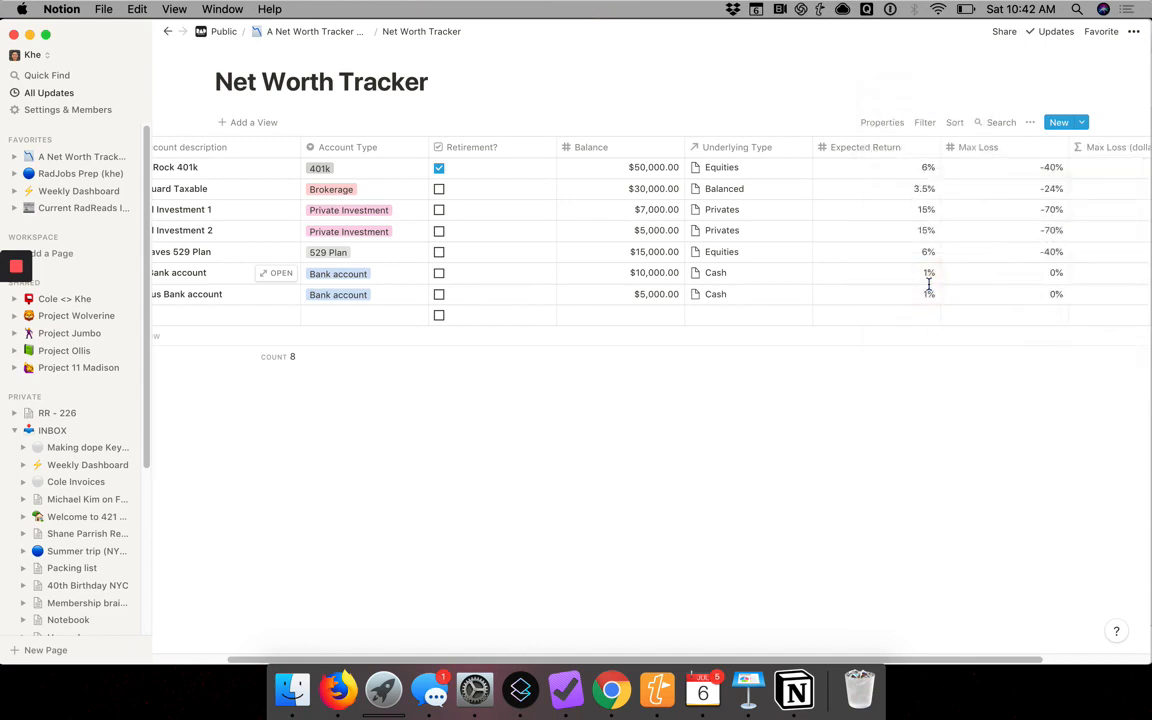
{"action": "scroll", "scroll_direction": "right", "scroll_amount": 3}
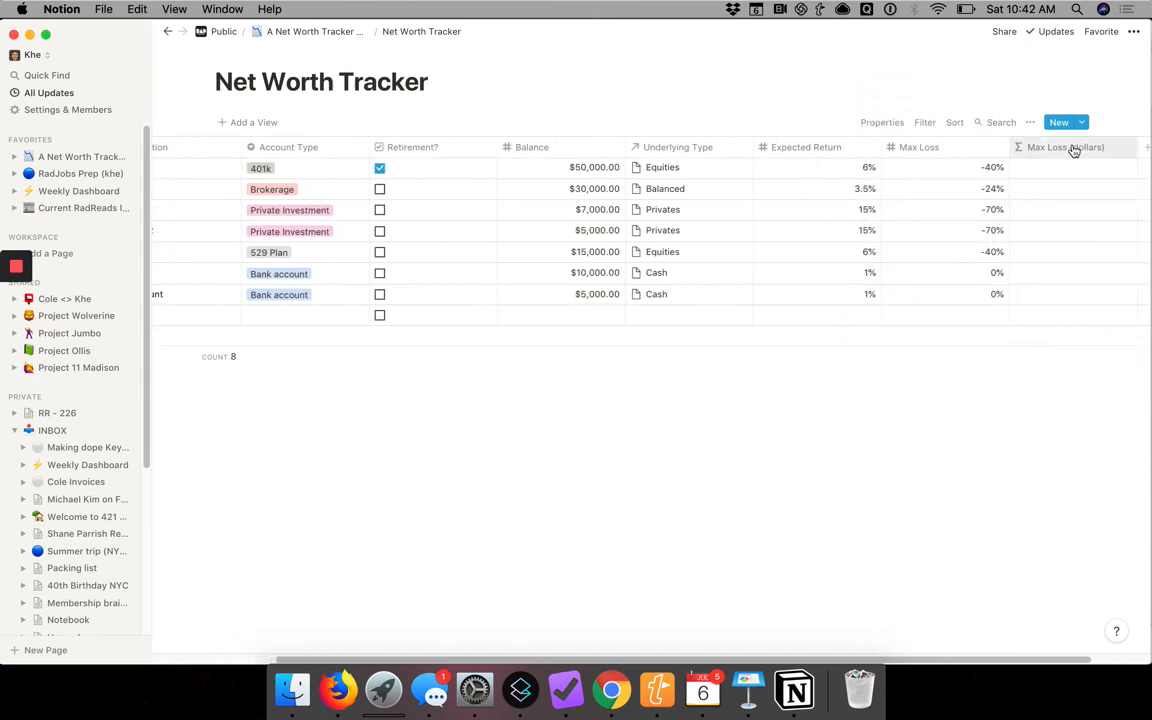
- Set its formula to multiply(prop("Balance"), prop("Max Loss")), yielding values like -20000
{"action": "left_click", "coordinate": [1064, 148]}
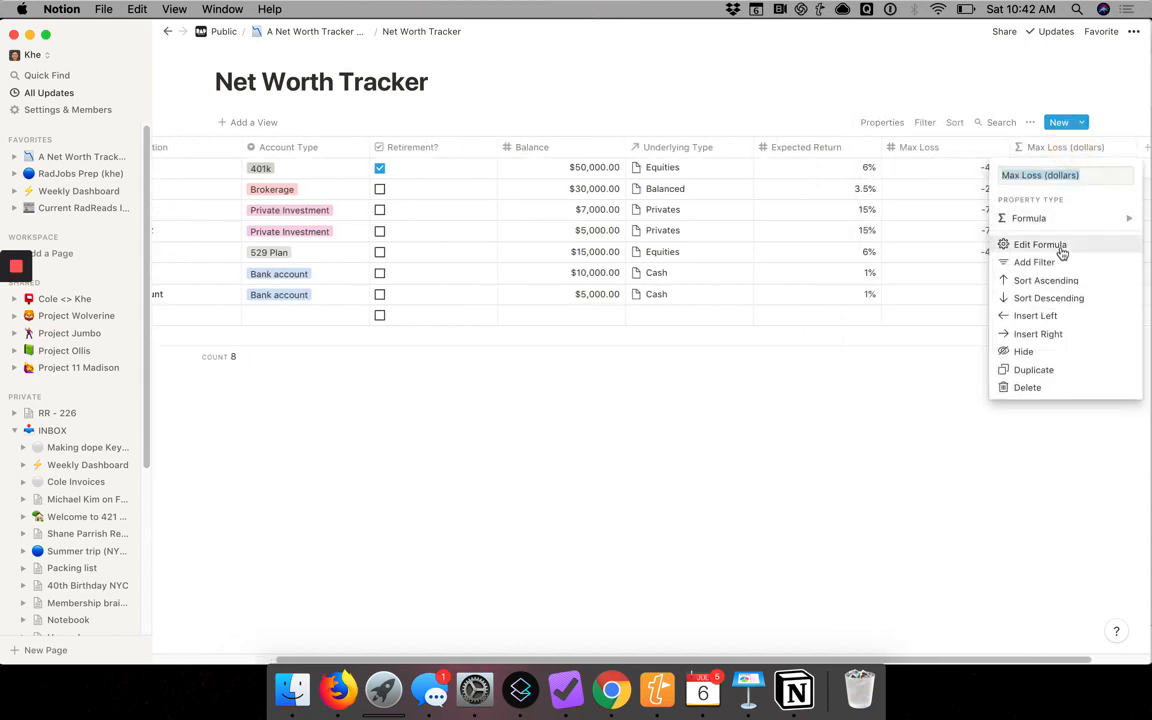
{"action": "left_click", "coordinate": [1028, 244]}
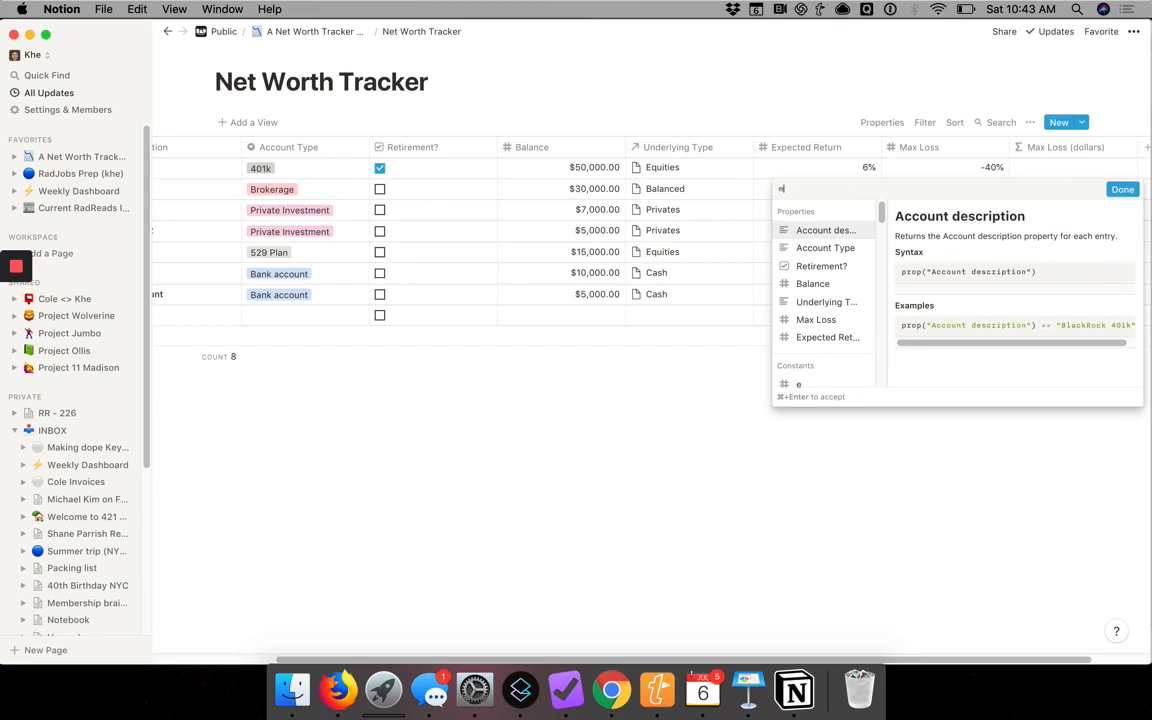
{"action": "type", "text": "multiply("}
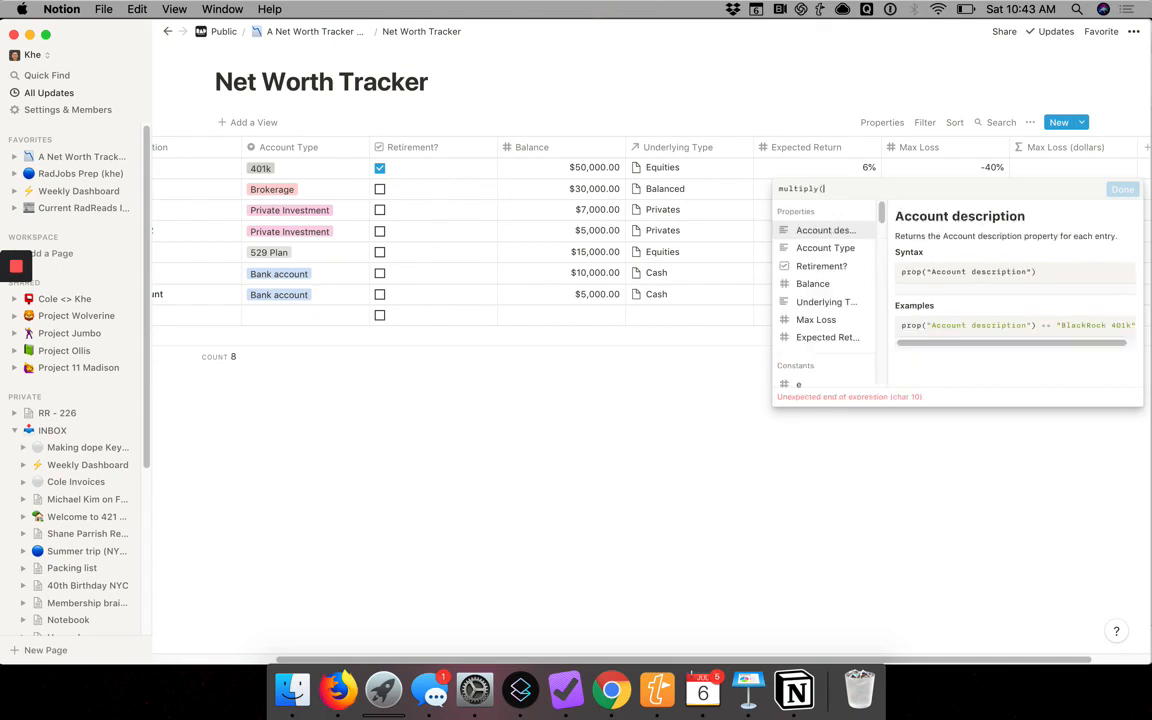
{"action": "mouse_move", "coordinate": [870, 302]}
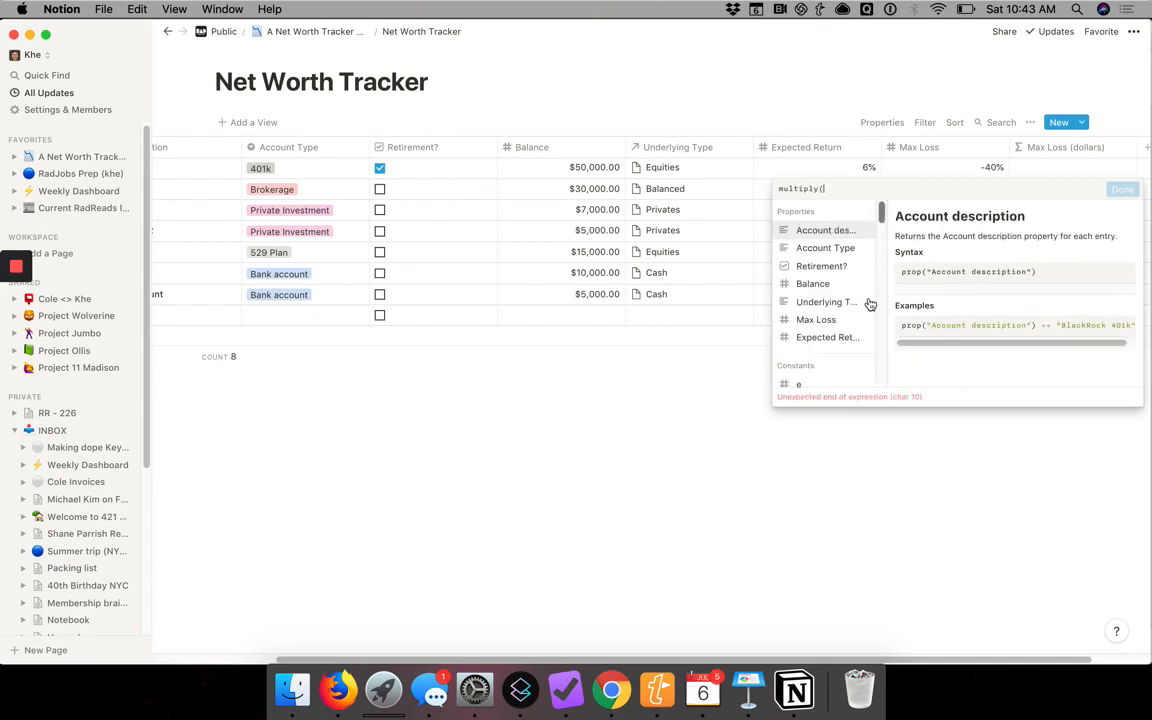
{"action": "mouse_move", "coordinate": [824, 248]}
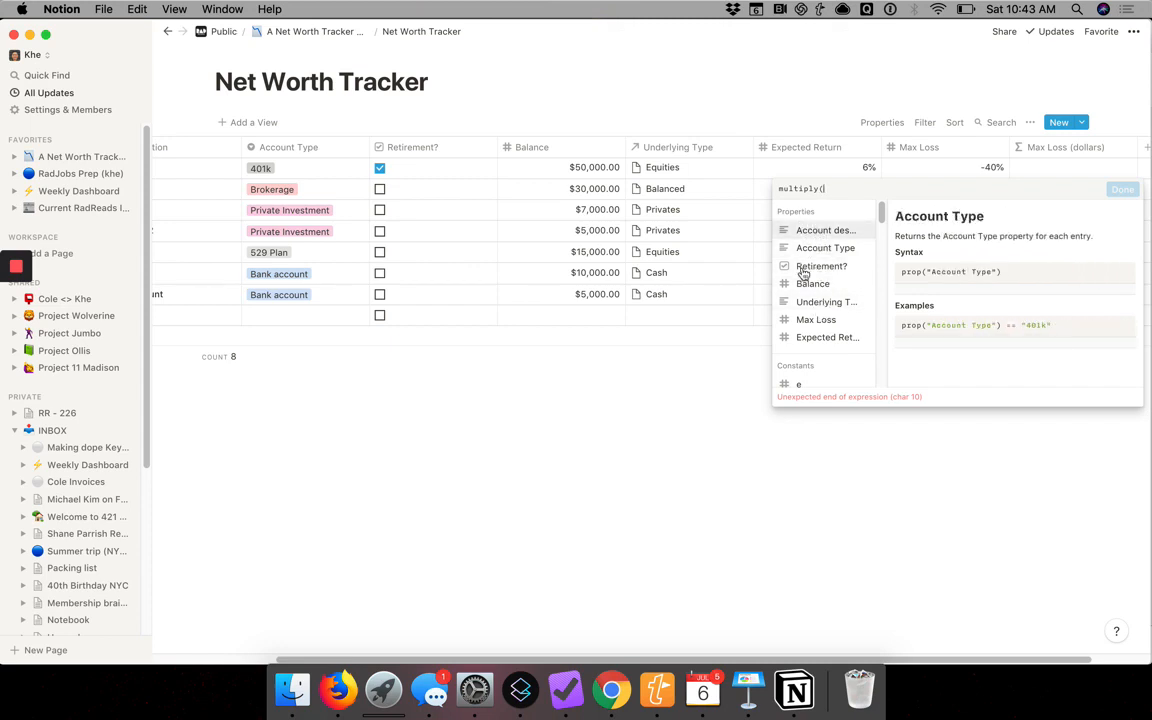
{"action": "left_click", "coordinate": [812, 284]}
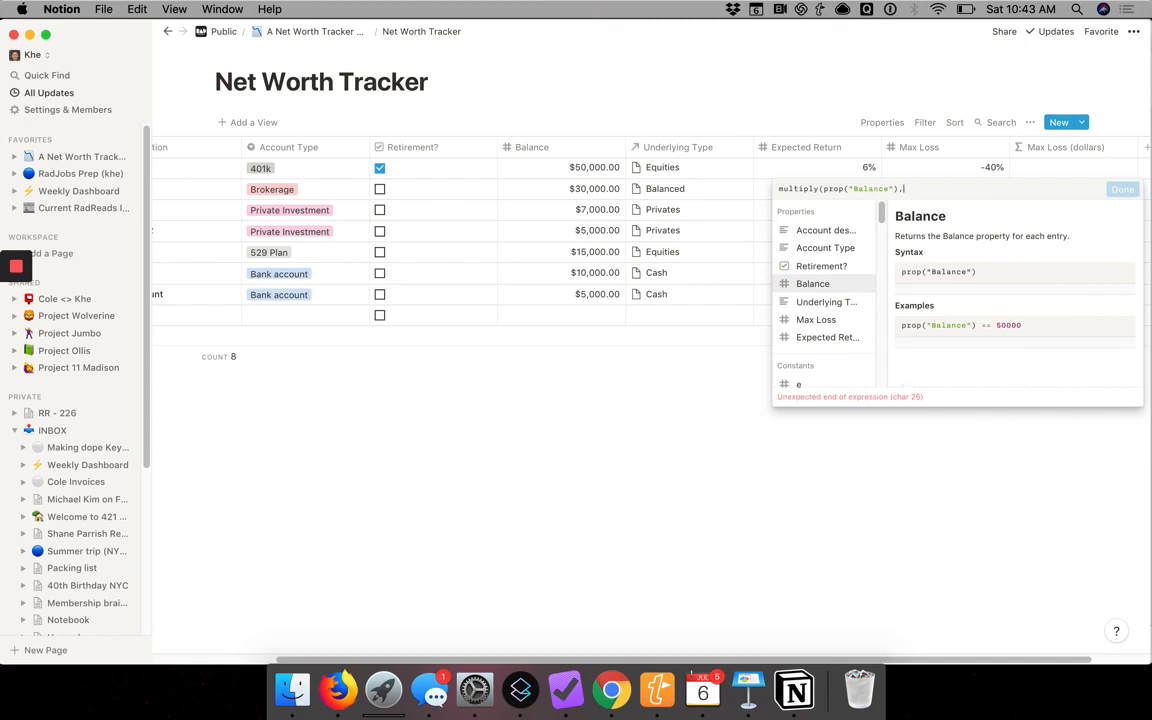
{"action": "mouse_move", "coordinate": [816, 320]}
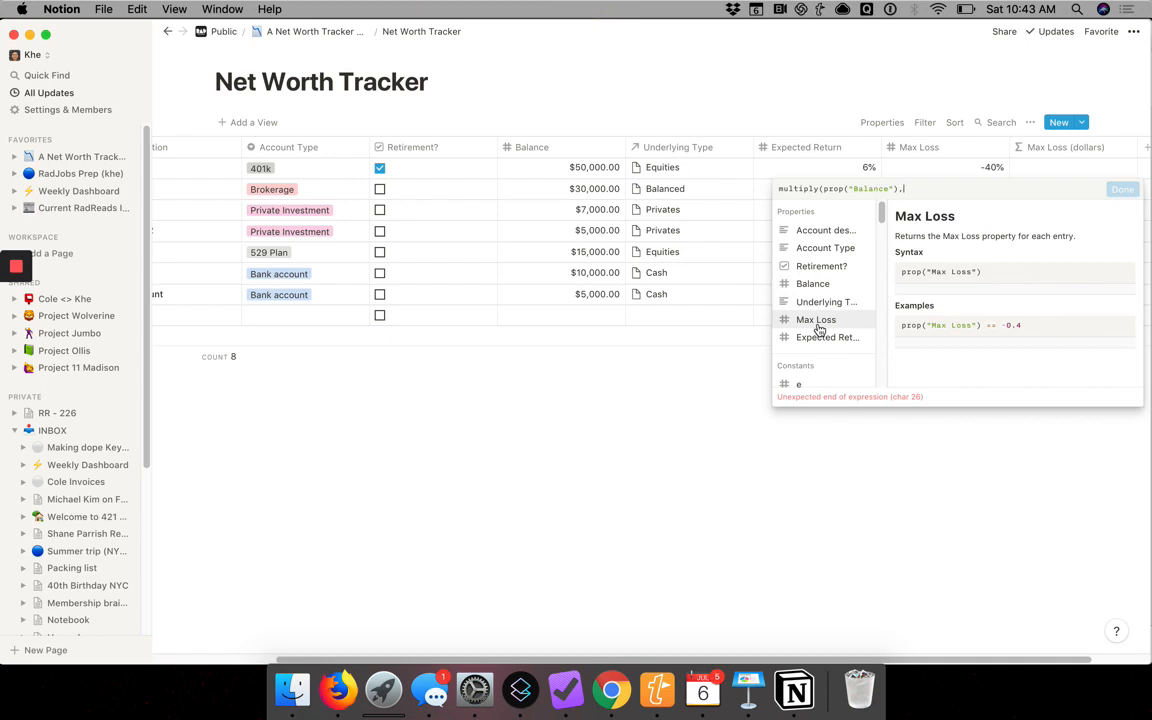
{"action": "left_click", "coordinate": [816, 320]}
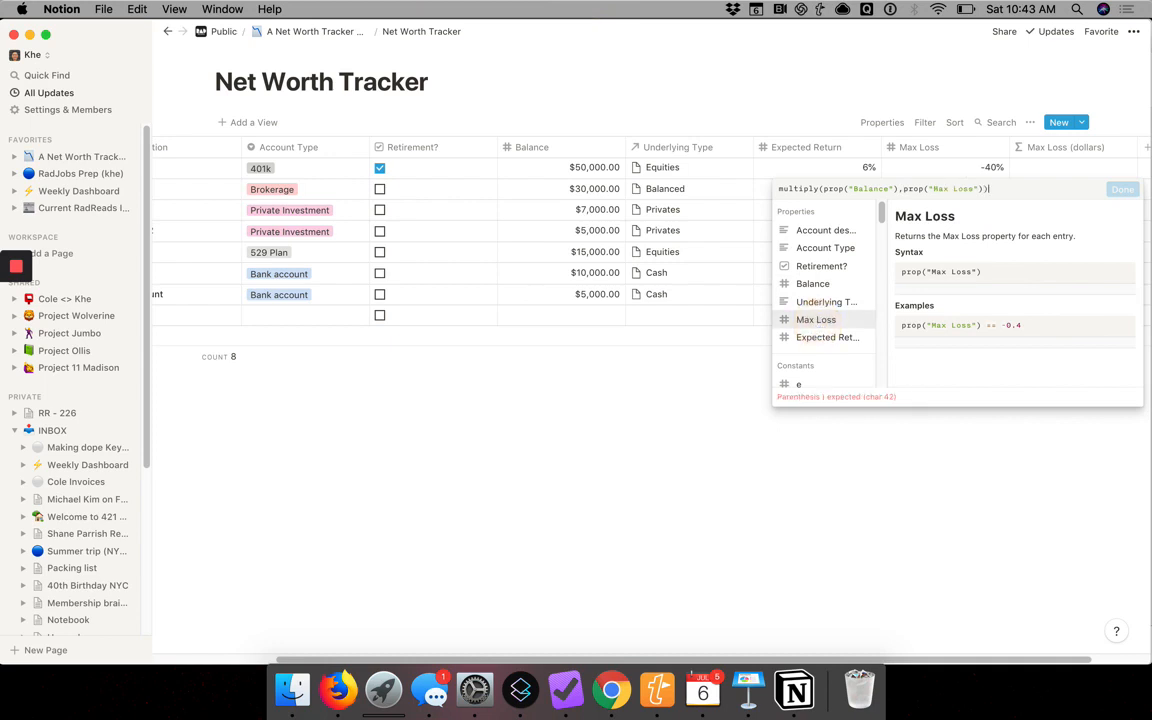
{"action": "left_click", "coordinate": [1118, 188]}
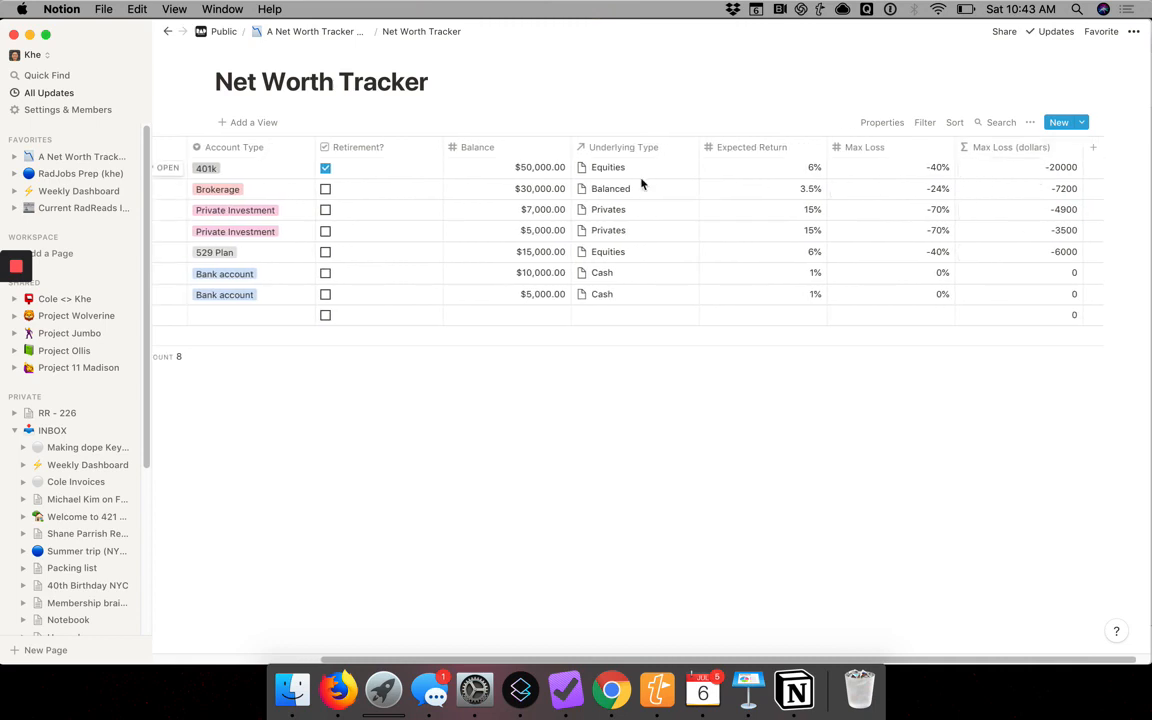
- Scroll the table back left toward the new column position
{"action": "scroll", "scroll_direction": "left", "scroll_amount": 3}
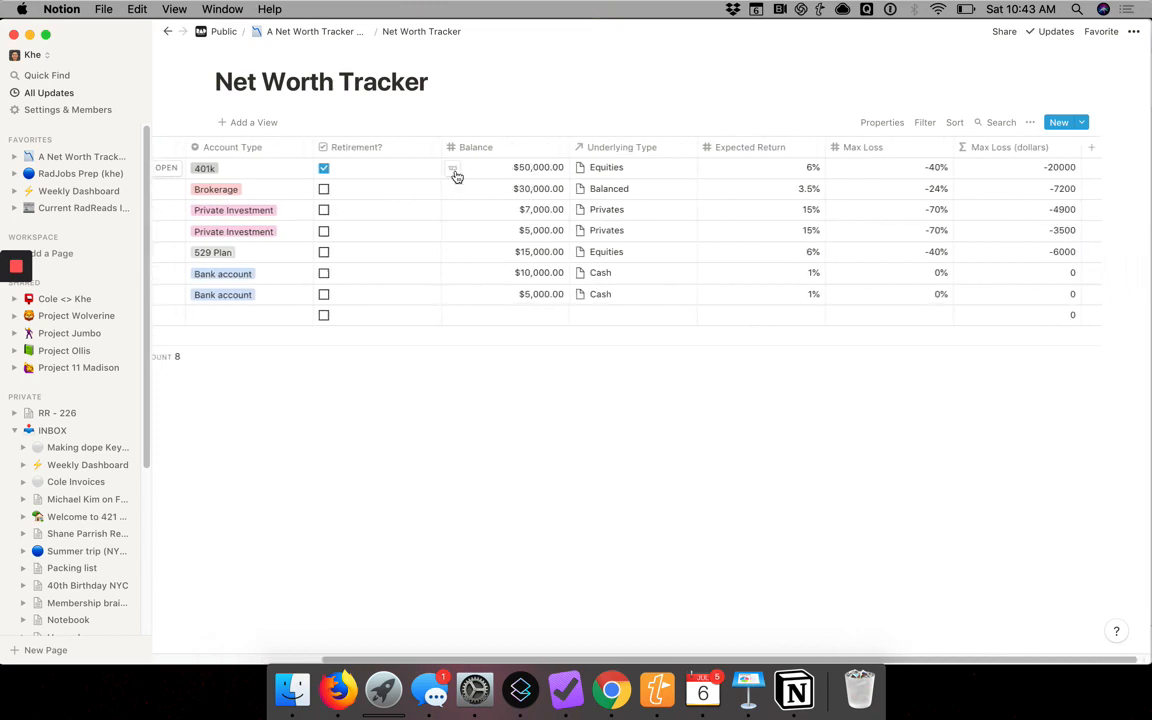
{"action": "mouse_move", "coordinate": [914, 168]}
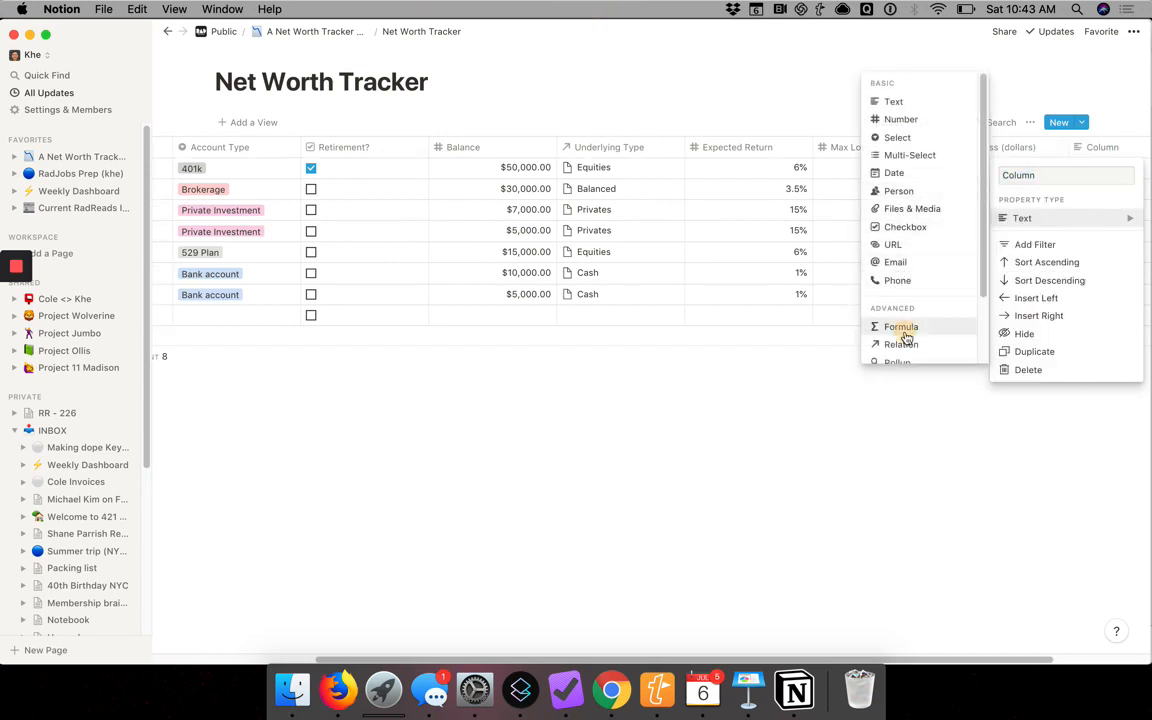
- Make the new column a formula multiplying Balance by Expected Return
{"action": "left_click", "coordinate": [896, 328]}
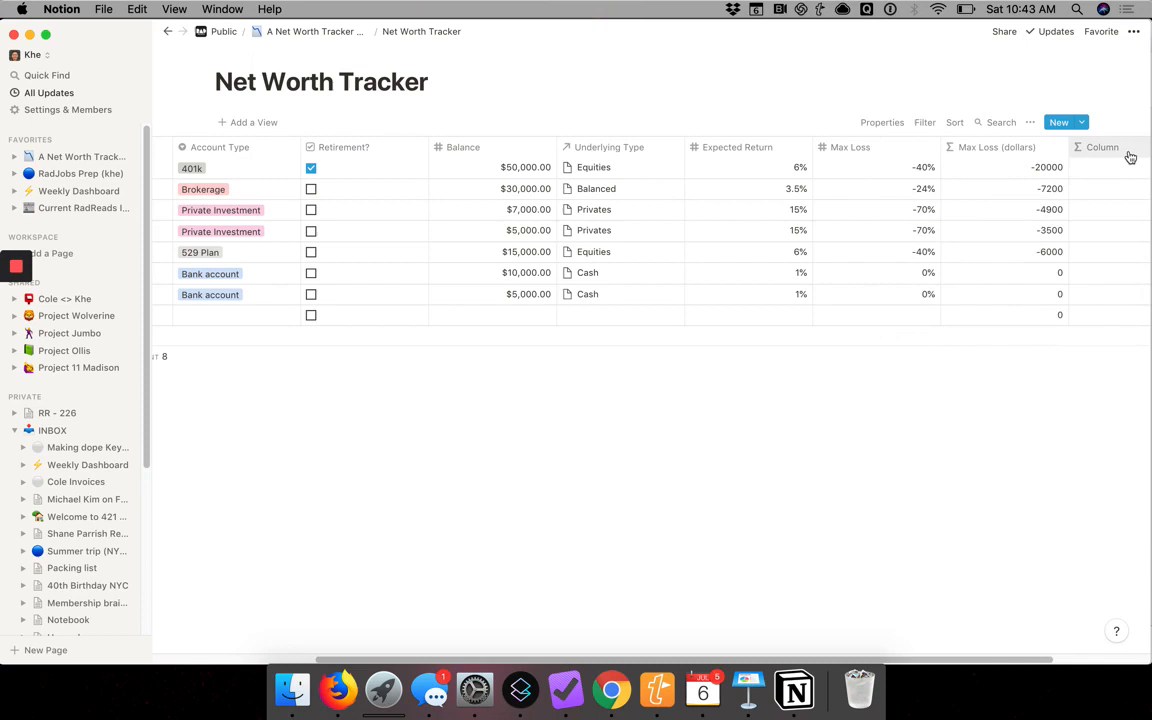
{"action": "left_click", "coordinate": [1110, 148]}
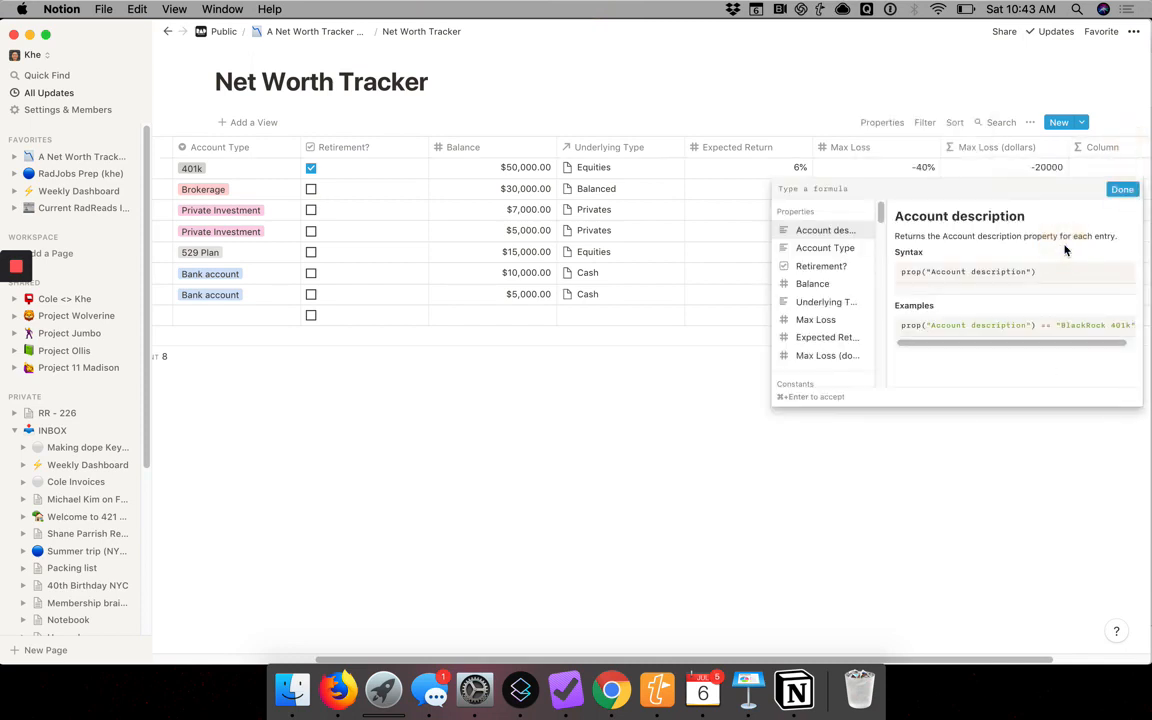
{"action": "type", "text": "multiply(prop(\"Balance\"),"}
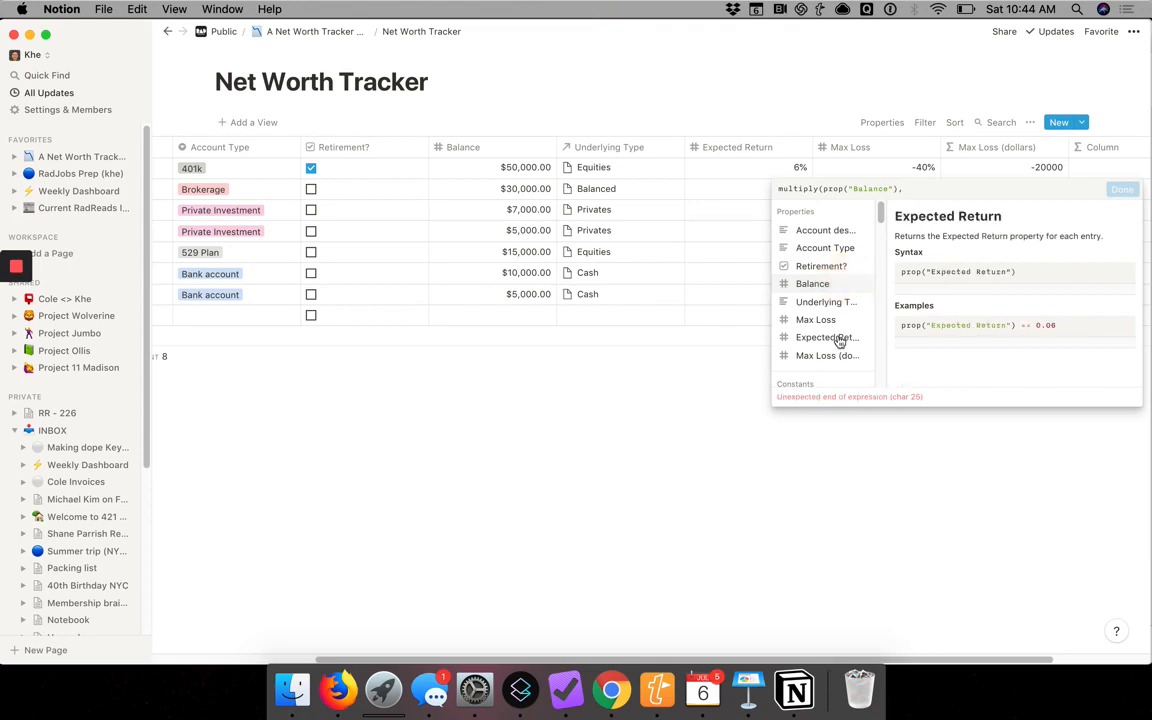
{"action": "left_click", "coordinate": [824, 336]}
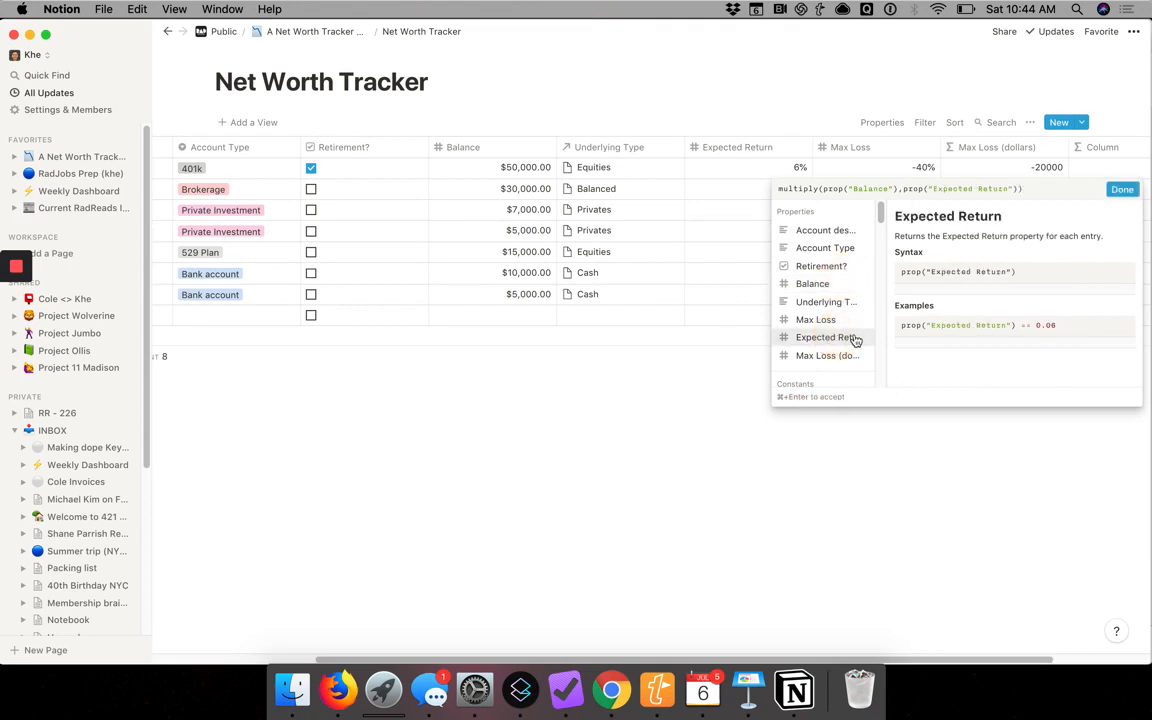
- Rename the new formula column to Expected Return (dollars)
{"action": "left_click", "coordinate": [1104, 148]}
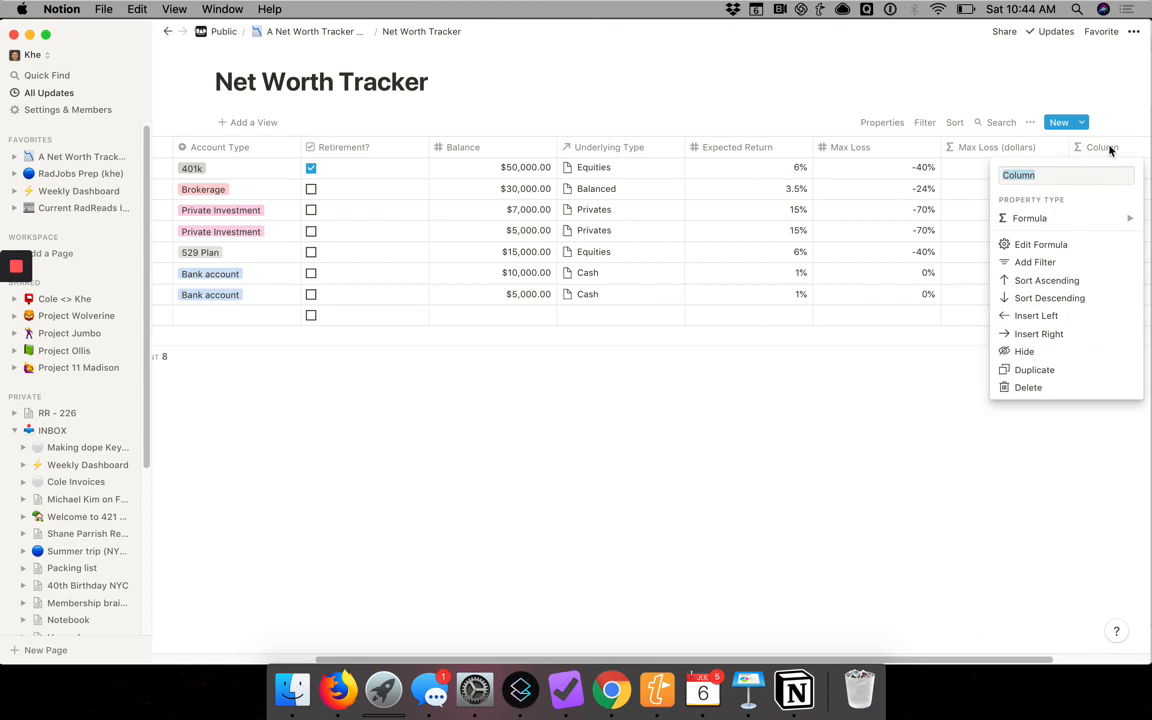
{"action": "type", "text": "Expected Re"}
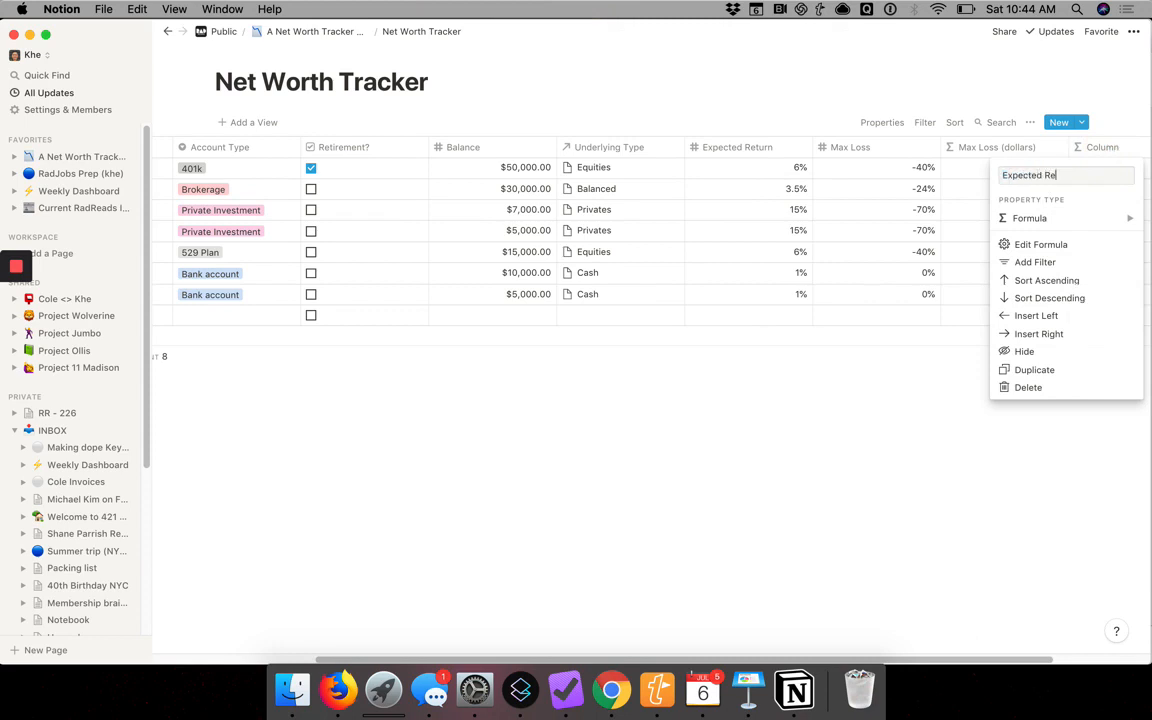
{"action": "type", "text": "u"}
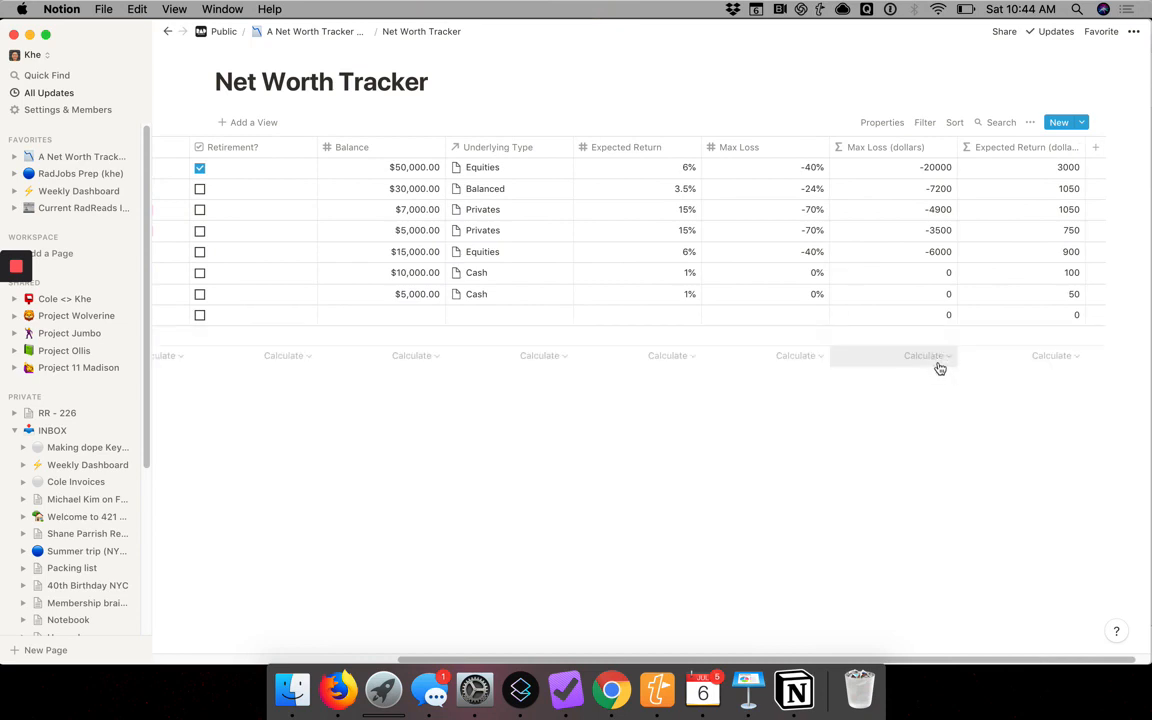
{"action": "mouse_move", "coordinate": [950, 360]}
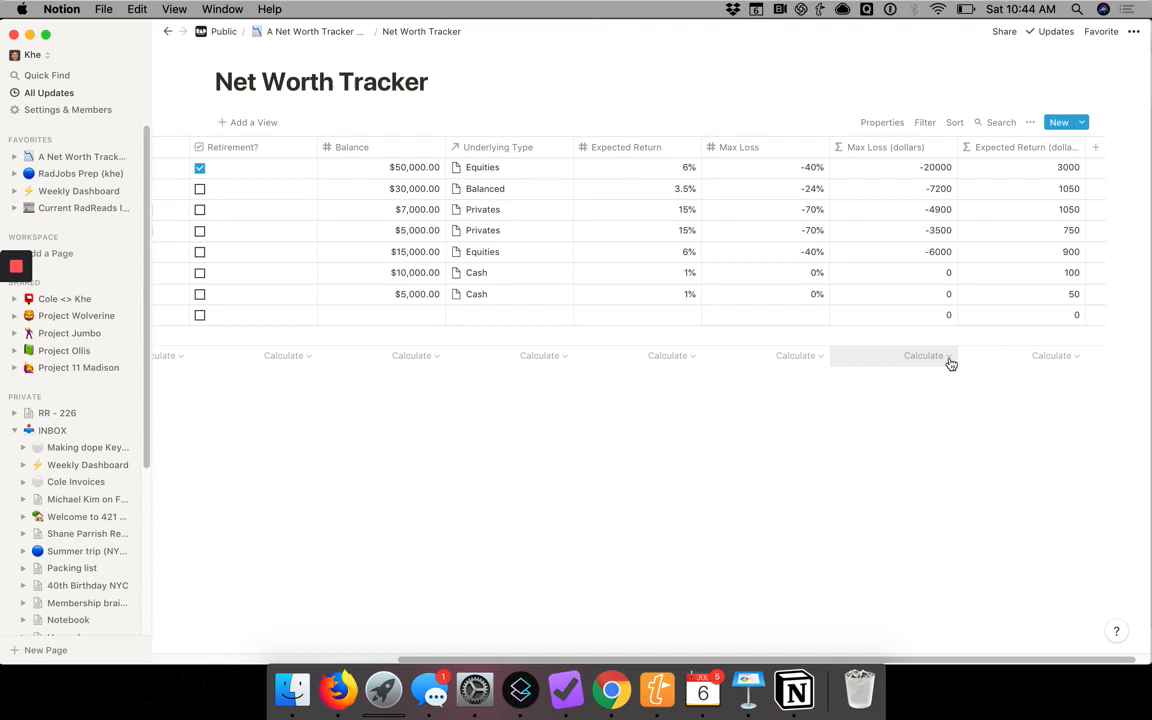
- Sum the Max Loss (dollars), Expected Return (dollars) and Balance columns: -41600, 6900, $122,000.00
{"action": "left_click", "coordinate": [924, 356]}
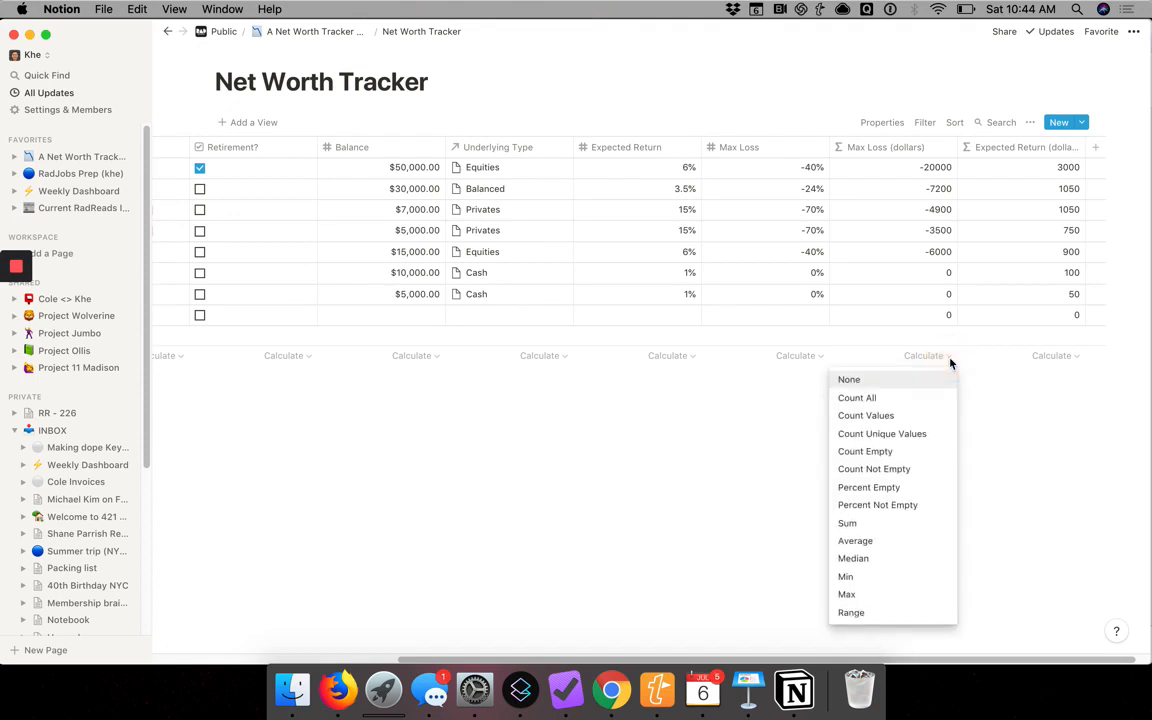
{"action": "left_click", "coordinate": [848, 520]}
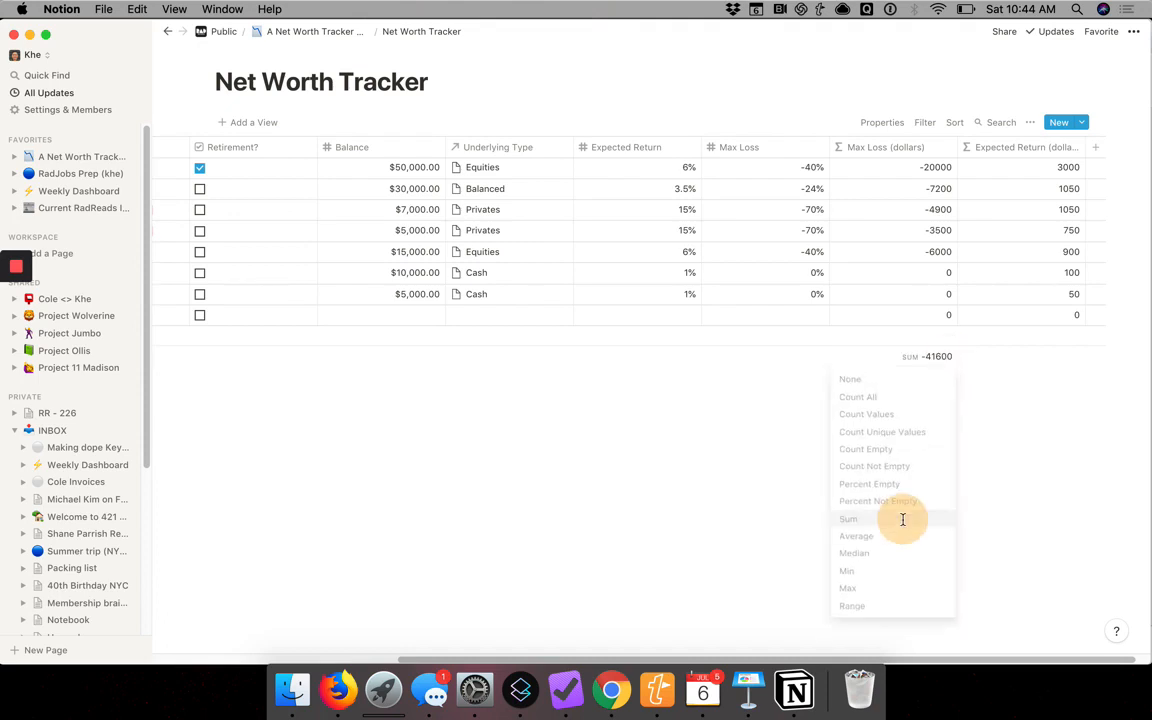
{"action": "left_click", "coordinate": [848, 520]}
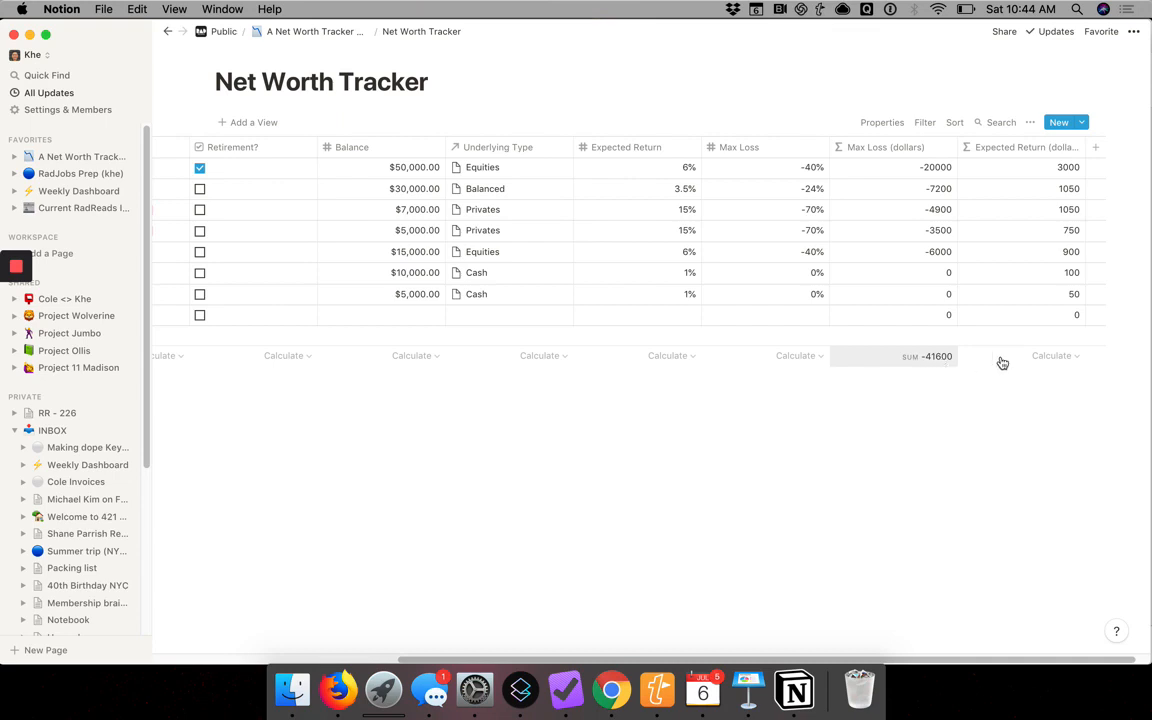
{"action": "left_click", "coordinate": [1048, 356]}
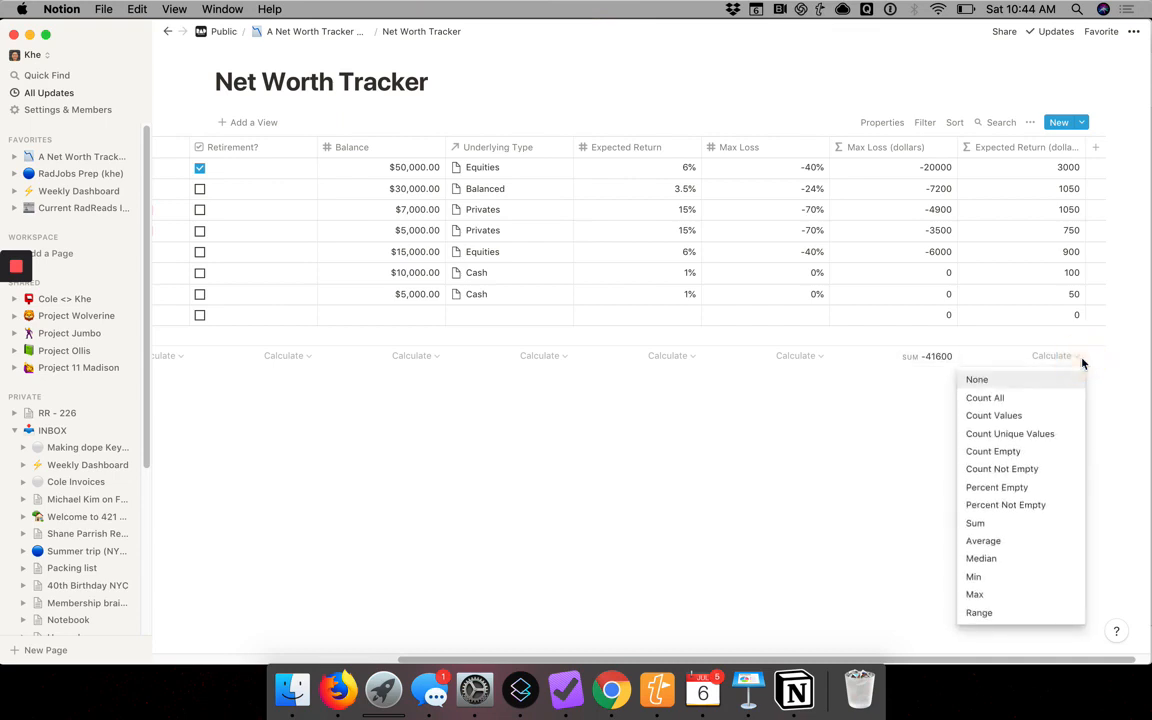
{"action": "mouse_move", "coordinate": [1040, 526]}
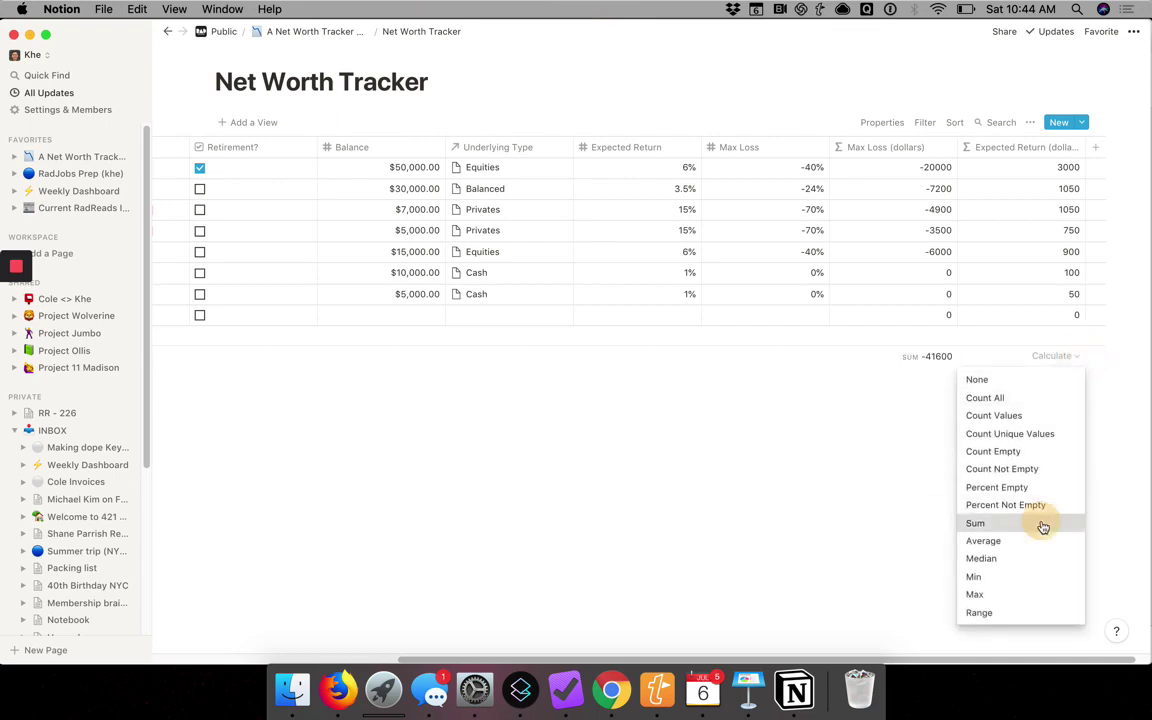
{"action": "left_click", "coordinate": [976, 524]}
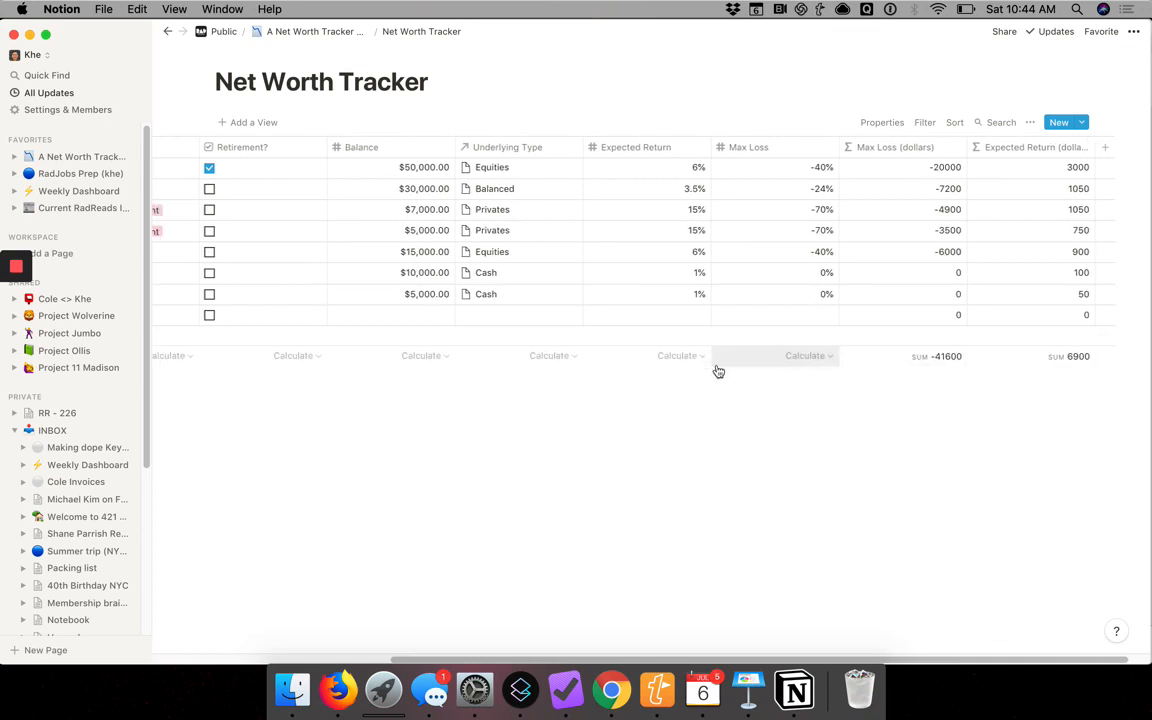
{"action": "left_click", "coordinate": [492, 356]}
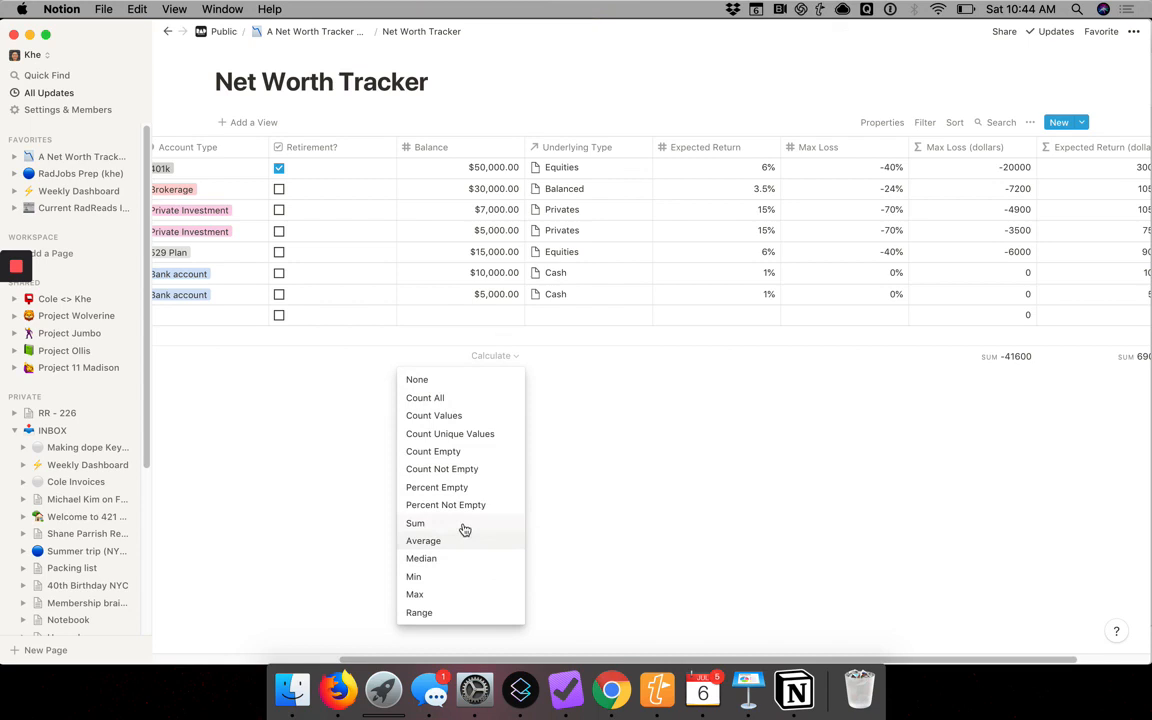
{"action": "left_click", "coordinate": [416, 524]}
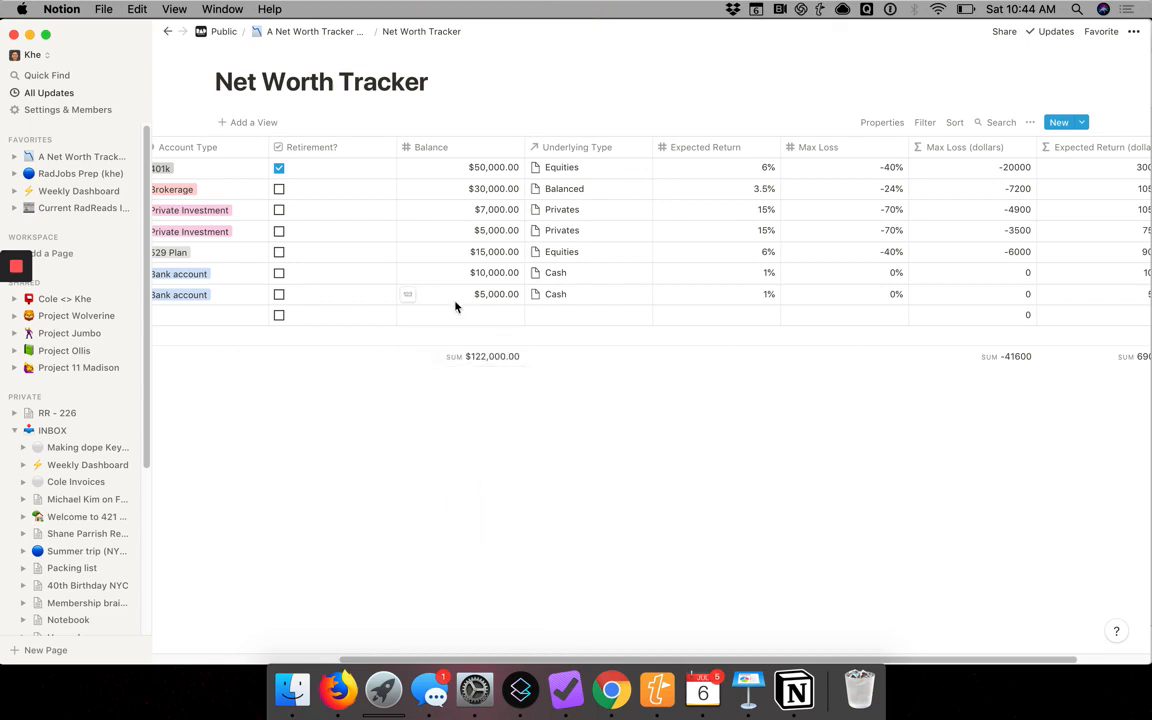